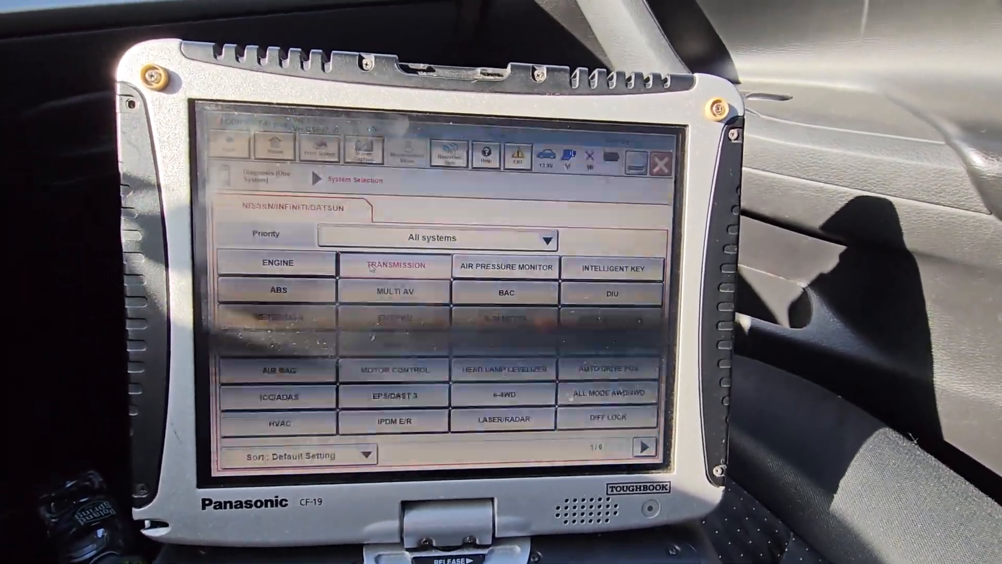
- Select the TRANSMISSION system and view its Self Diagnostic Result listing P17F0 CVT judder
{"action": "left_click", "coordinate": [394, 267]}
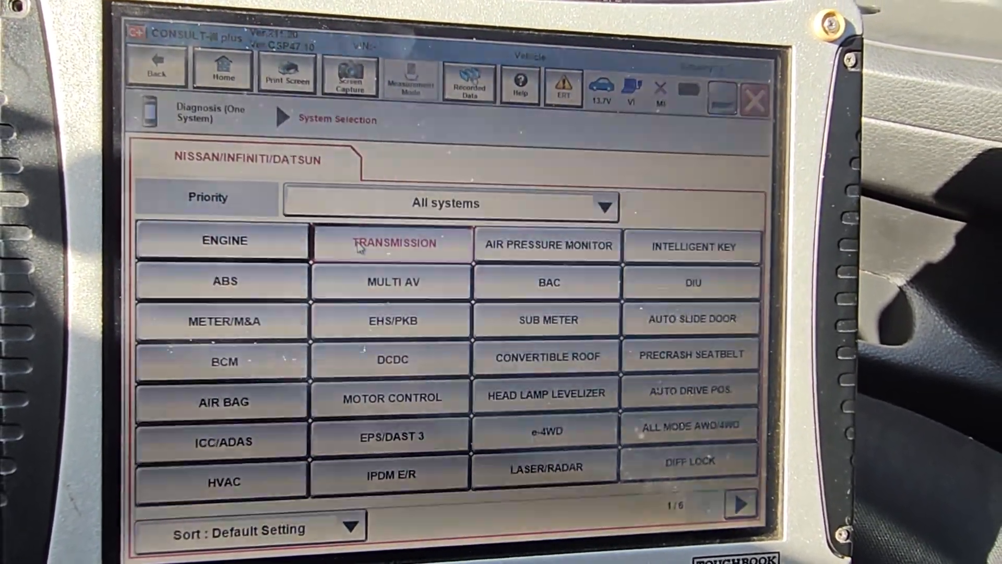
{"action": "left_click", "coordinate": [393, 242]}
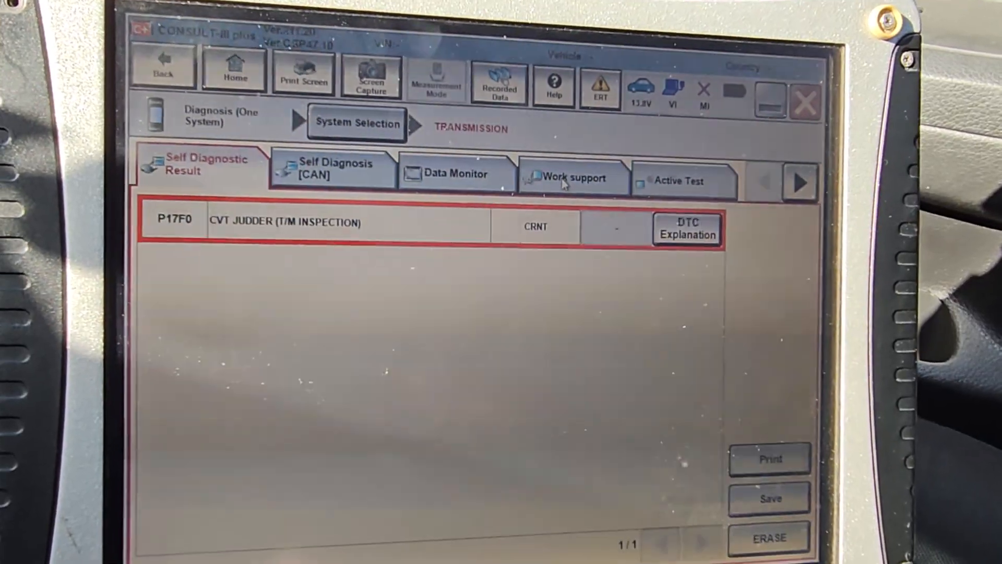
- Start WRITE IP CHARA - REPLACEMENT AT/CVT from the transmission Work support list
{"action": "left_click", "coordinate": [573, 177]}
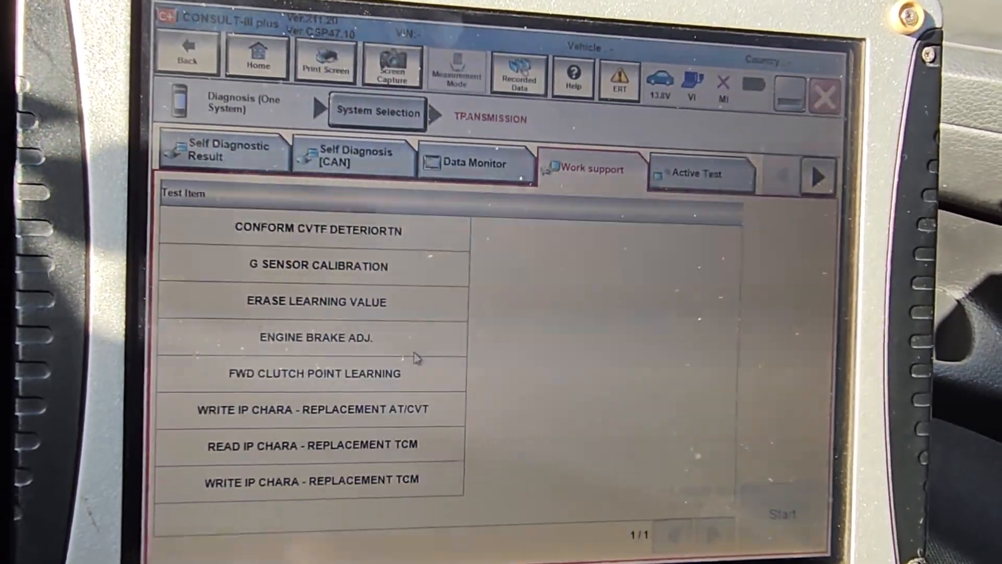
{"action": "left_click", "coordinate": [307, 409]}
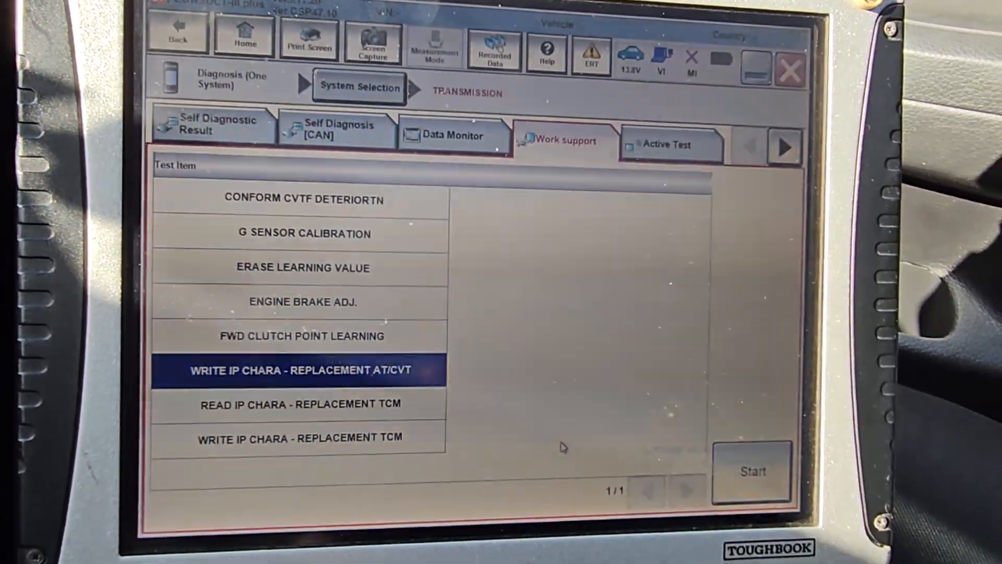
{"action": "left_click", "coordinate": [750, 471]}
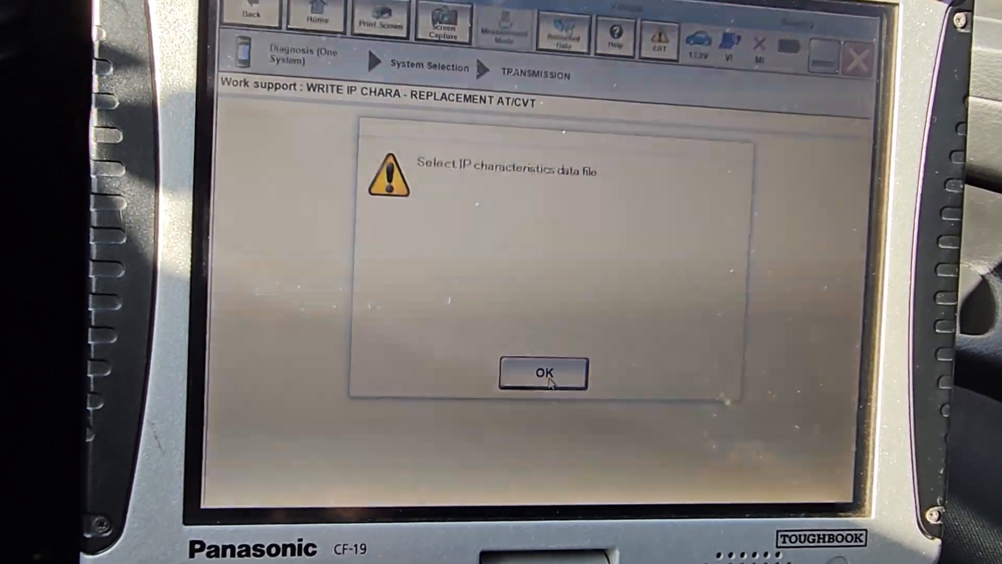
- Browse the 2016 nissan Rouge and 3wxb white nissi pathfinder 2014 desktop folders for a data file
{"action": "left_click", "coordinate": [543, 373]}
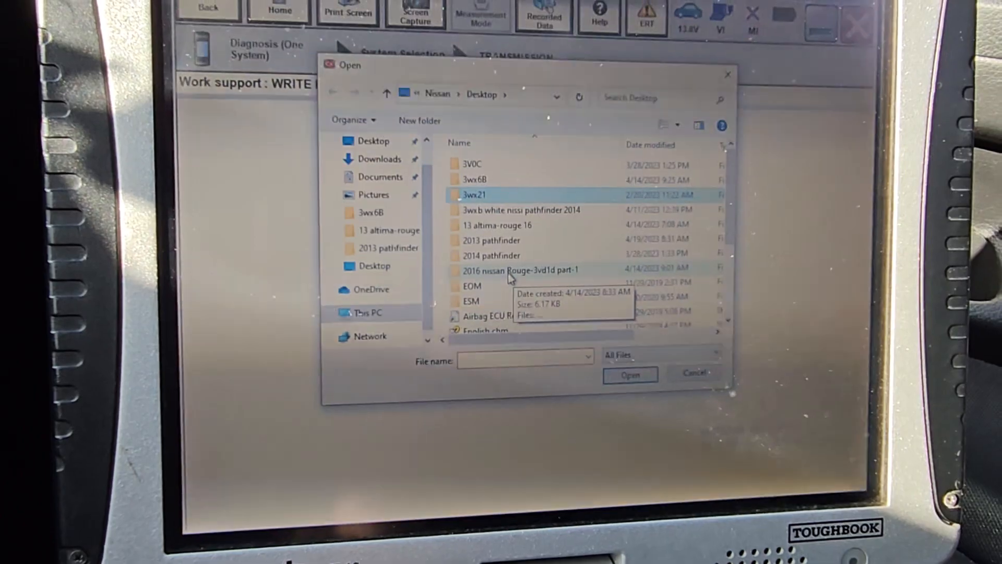
{"action": "left_click", "coordinate": [515, 269]}
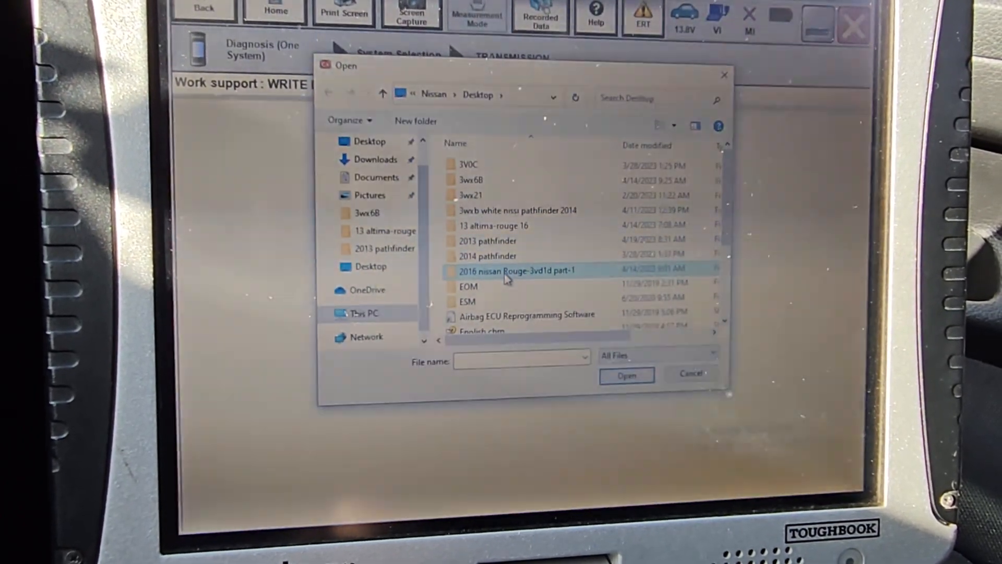
{"action": "double_click", "coordinate": [515, 270]}
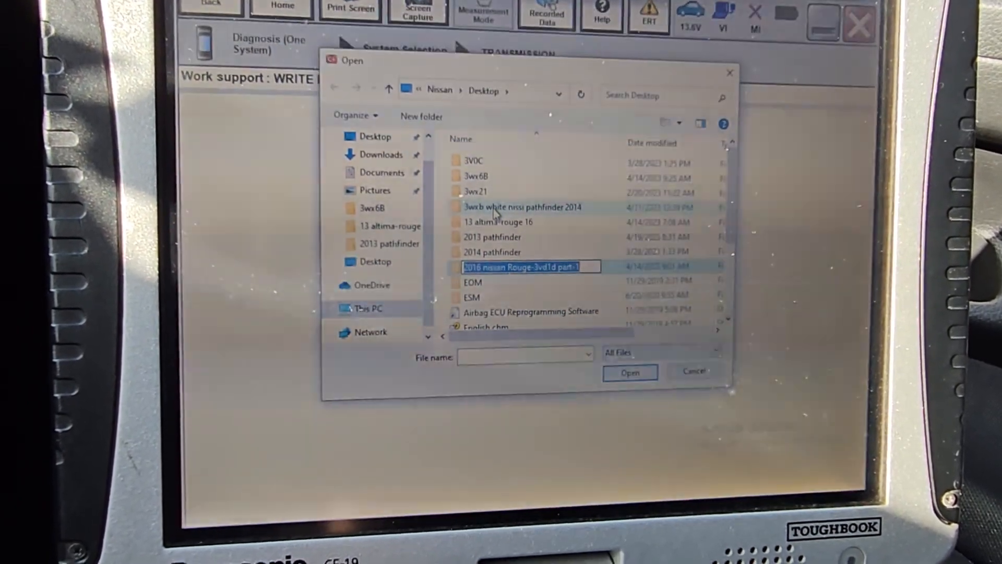
{"action": "left_click", "coordinate": [517, 207]}
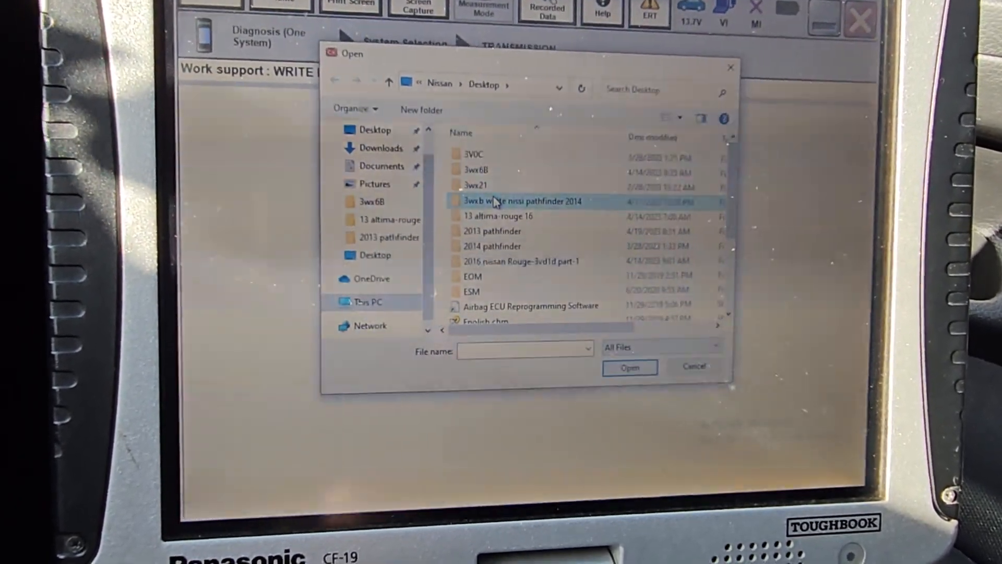
{"action": "double_click", "coordinate": [520, 200]}
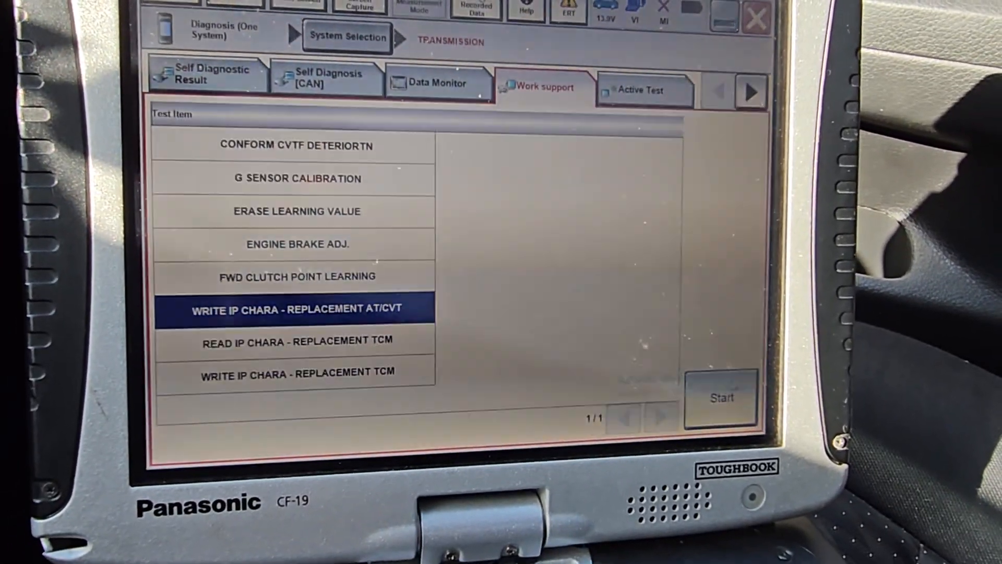
{"action": "left_click", "coordinate": [722, 397]}
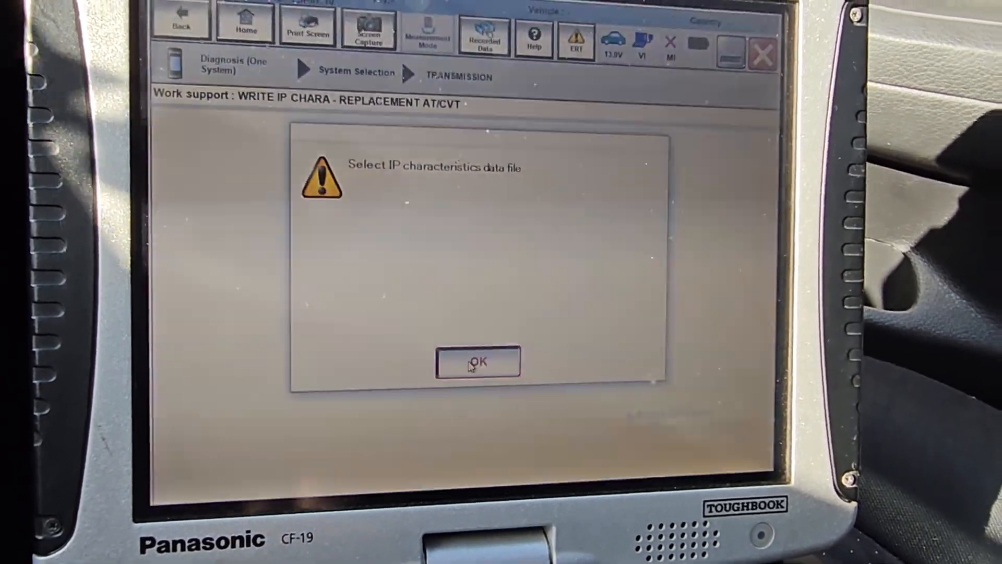
{"action": "left_click", "coordinate": [479, 362]}
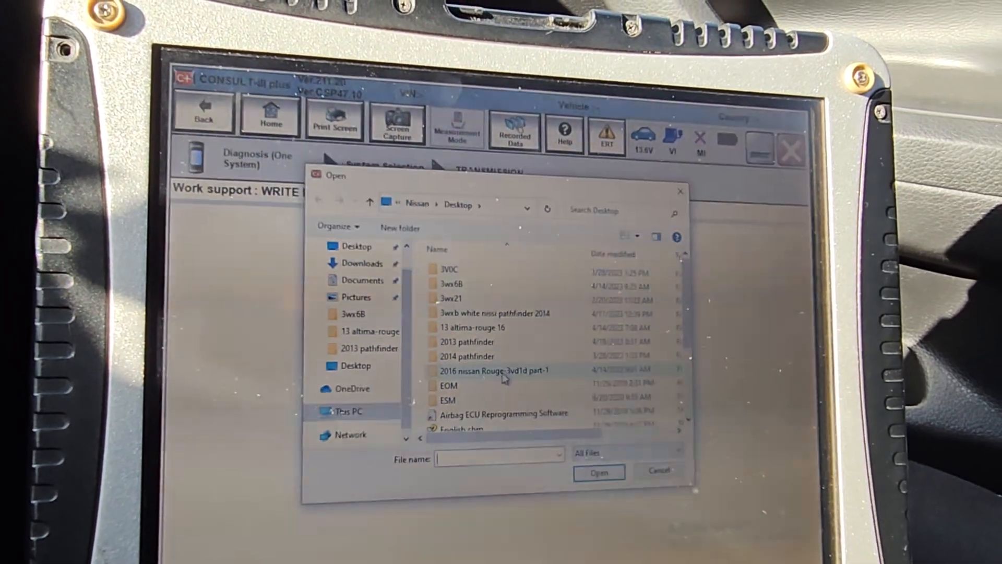
{"action": "mouse_move", "coordinate": [506, 388]}
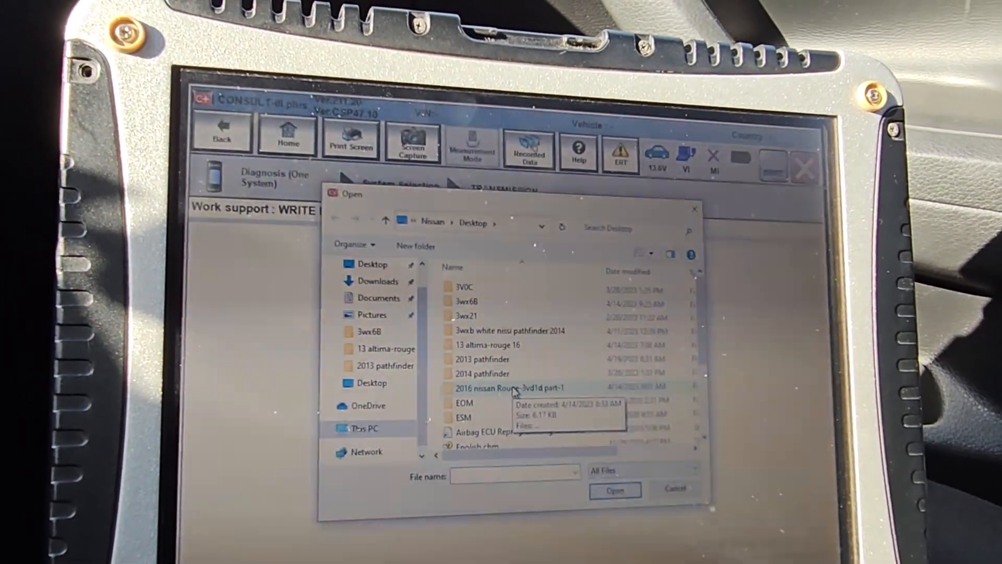
{"action": "double_click", "coordinate": [511, 388]}
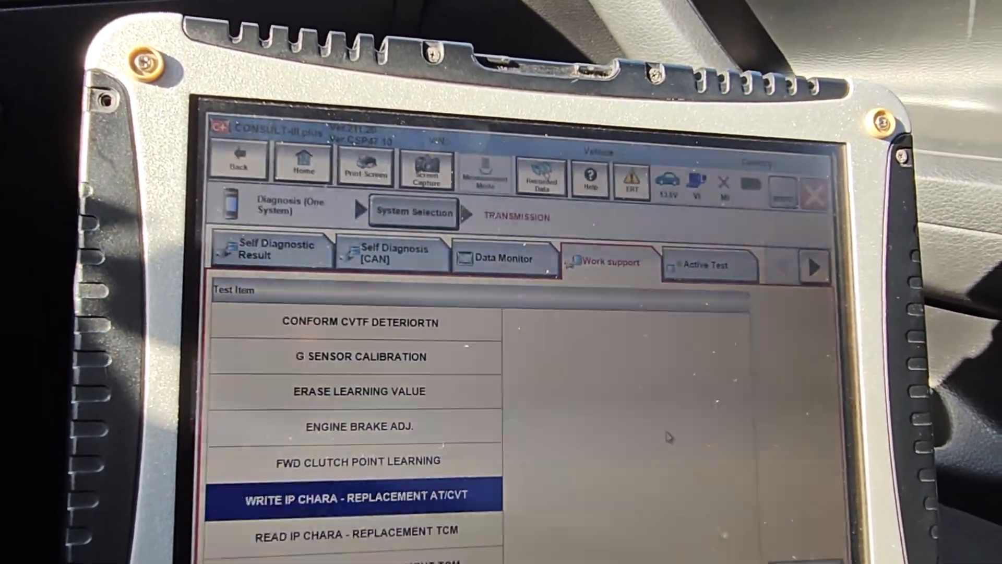
- Restart the write procedure and load an FKK2_IP_INF CSV from the 13 altima-rouge 16 folder
{"action": "left_click", "coordinate": [360, 496]}
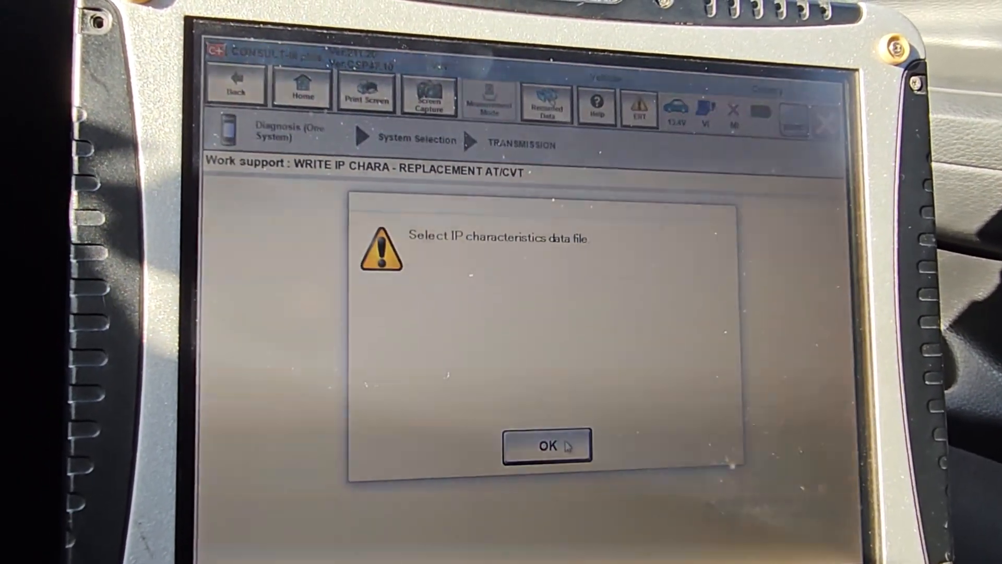
{"action": "left_click", "coordinate": [546, 446]}
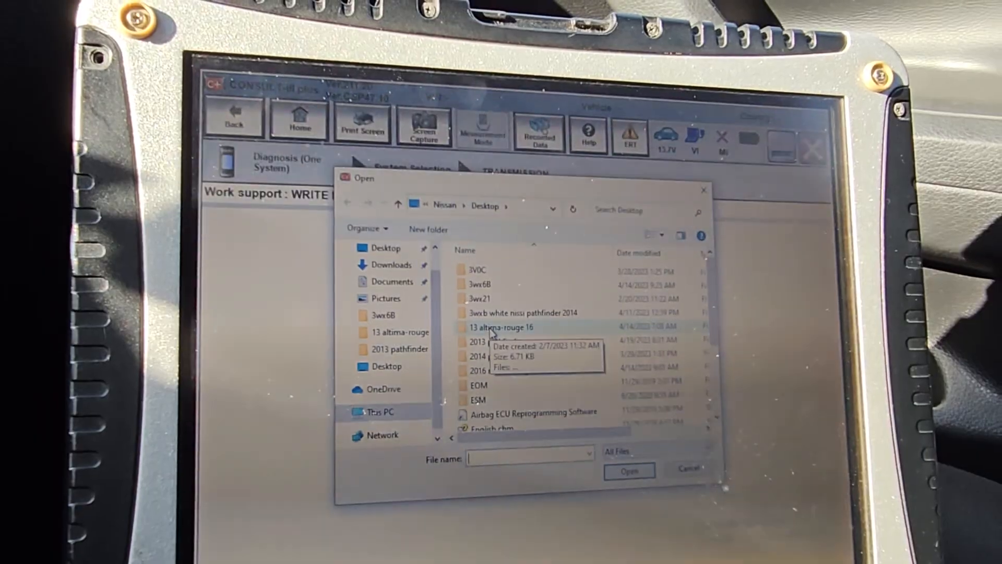
{"action": "double_click", "coordinate": [504, 327]}
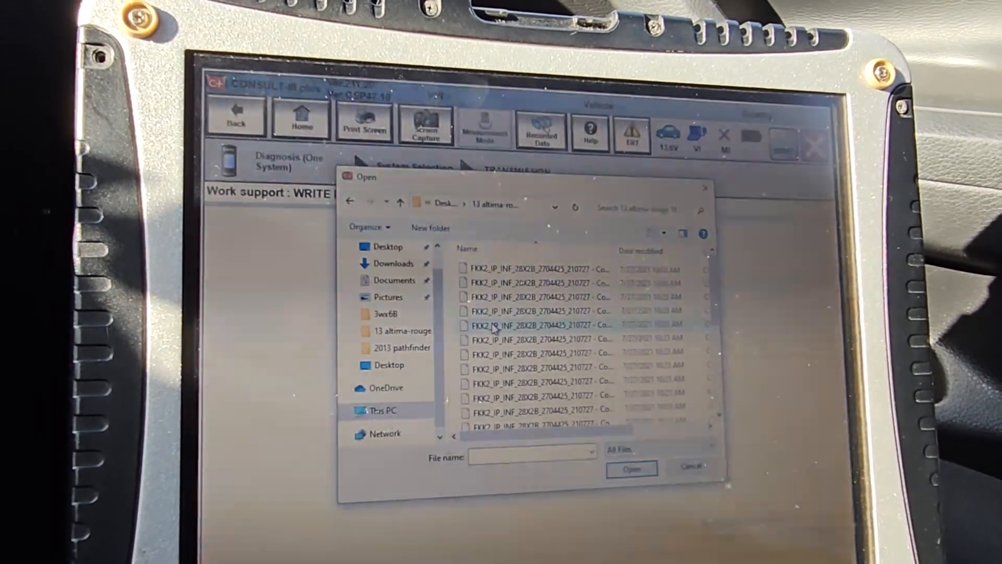
{"action": "mouse_move", "coordinate": [524, 320]}
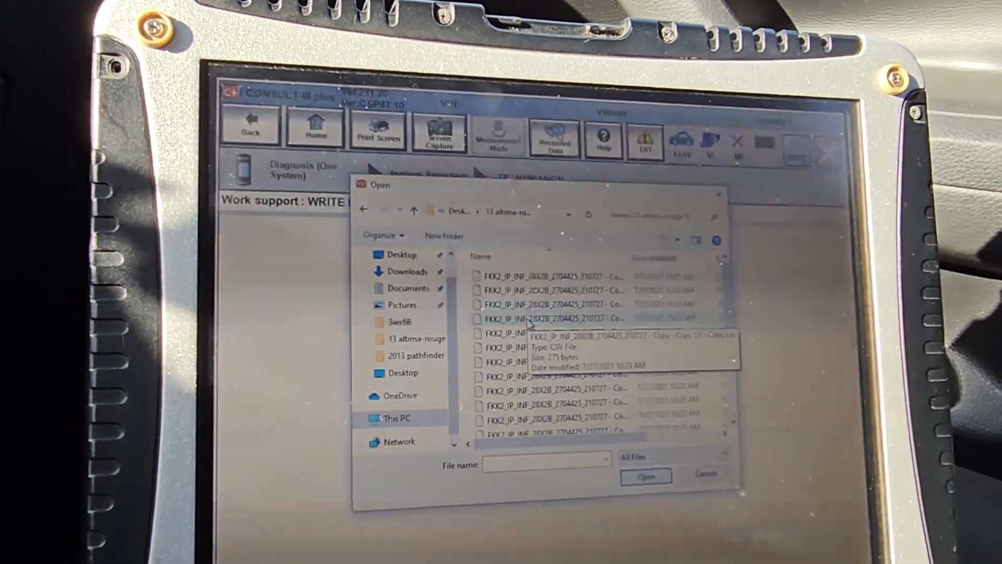
{"action": "left_click", "coordinate": [543, 319]}
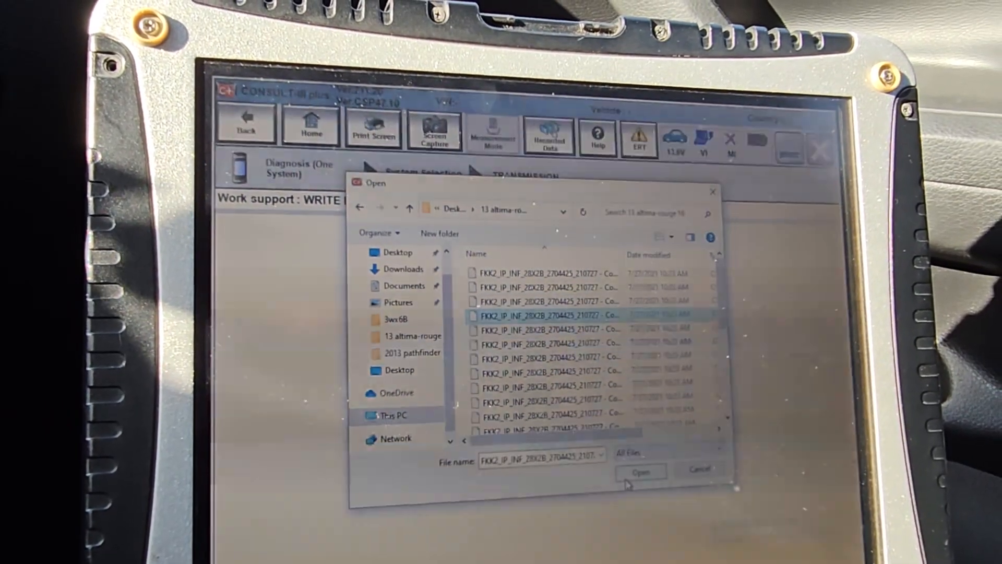
{"action": "left_click", "coordinate": [640, 471]}
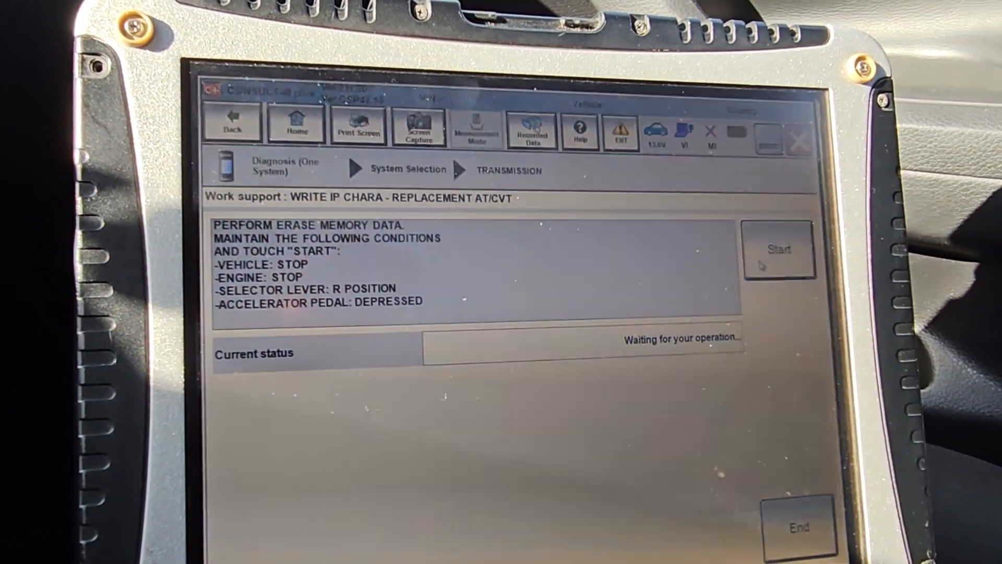
- Attempt the memory erase, then return home after the 'CONSULT can NOT detect VI' error
{"action": "left_click", "coordinate": [780, 248]}
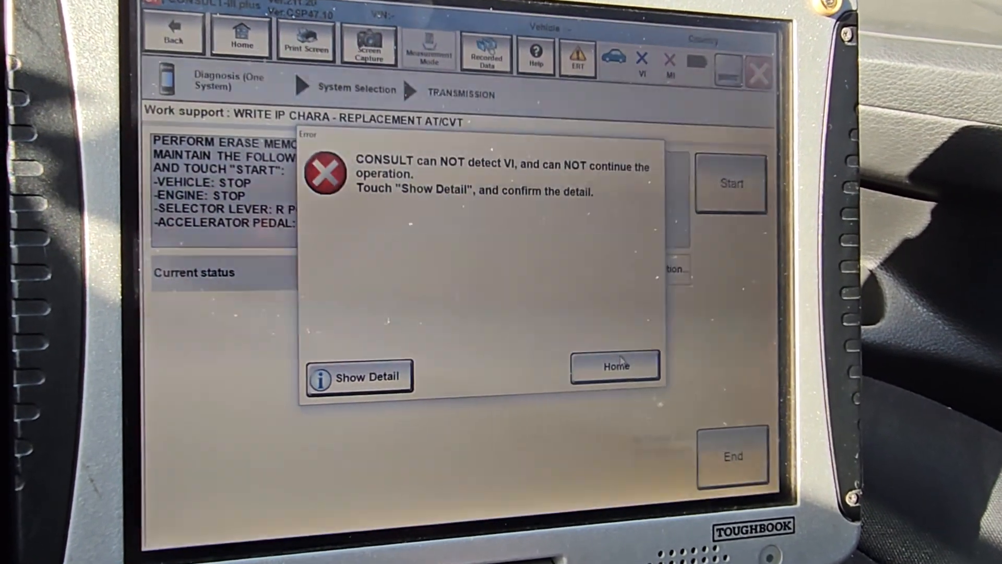
{"action": "left_click", "coordinate": [613, 366]}
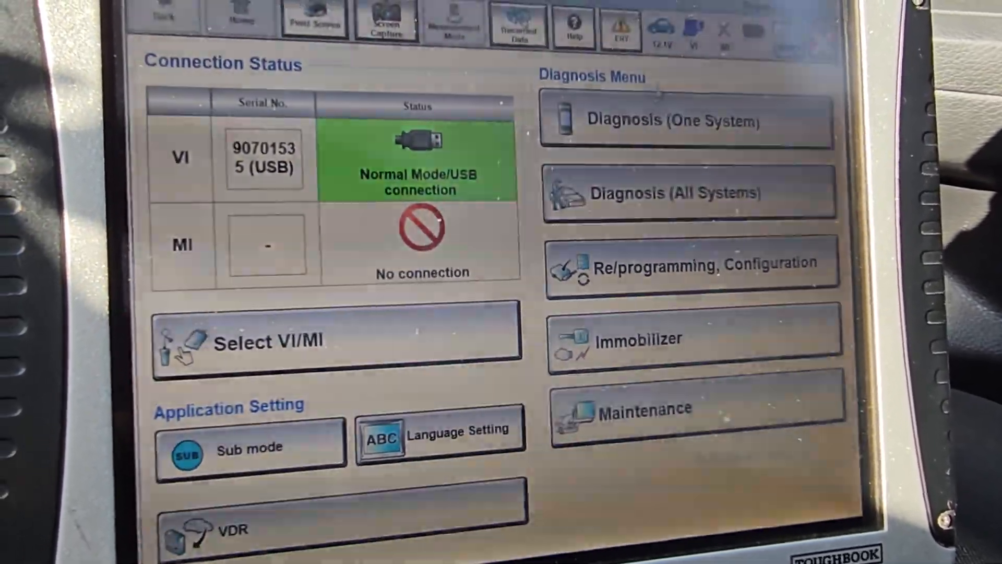
- Reopen Diagnosis (One System) on TRANSMISSION to reach its work support list
{"action": "left_click", "coordinate": [687, 121]}
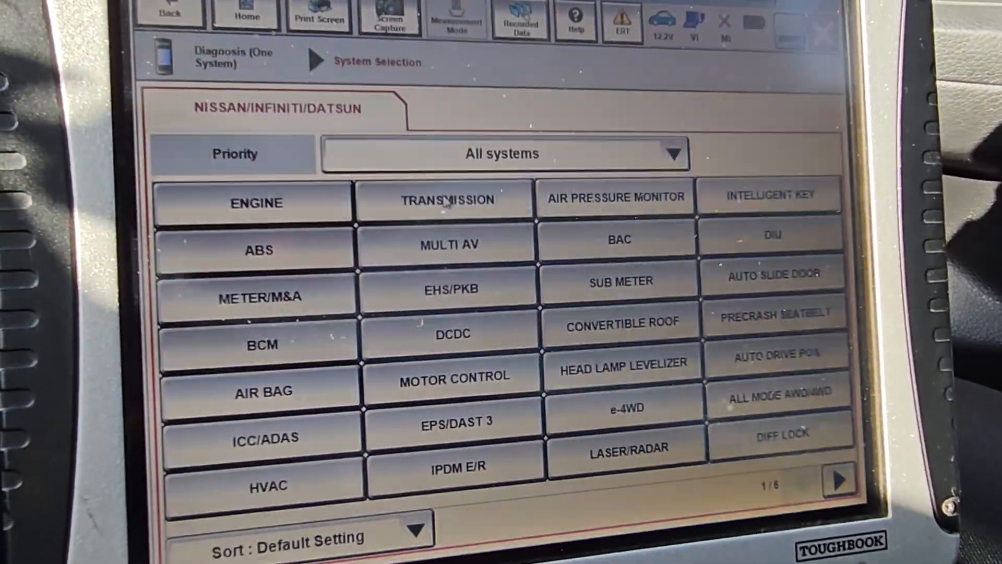
{"action": "left_click", "coordinate": [448, 200]}
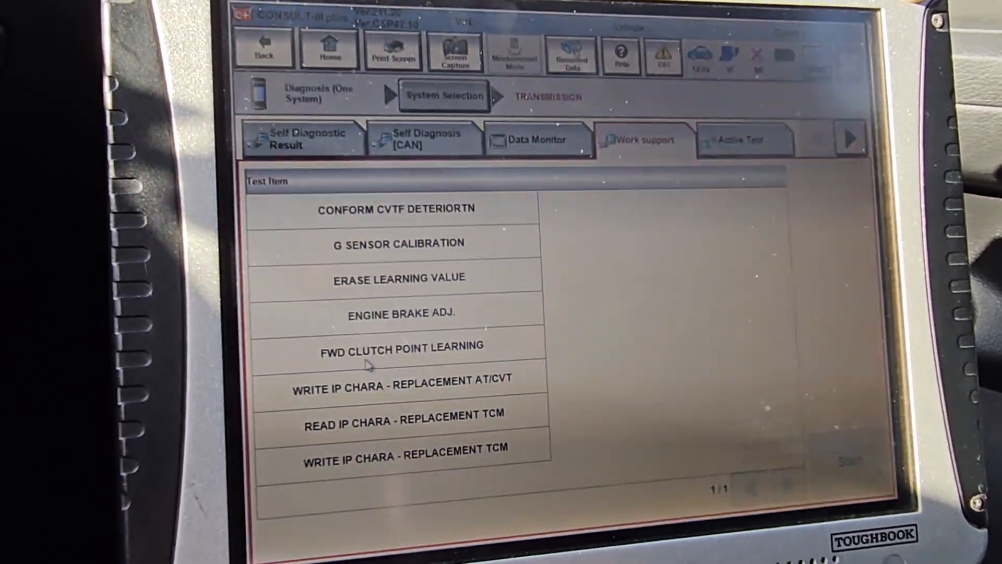
- Start the replacement AT/CVT write again and load the FKK2_IP file from the 13 altima rouge folder
{"action": "left_click", "coordinate": [396, 382]}
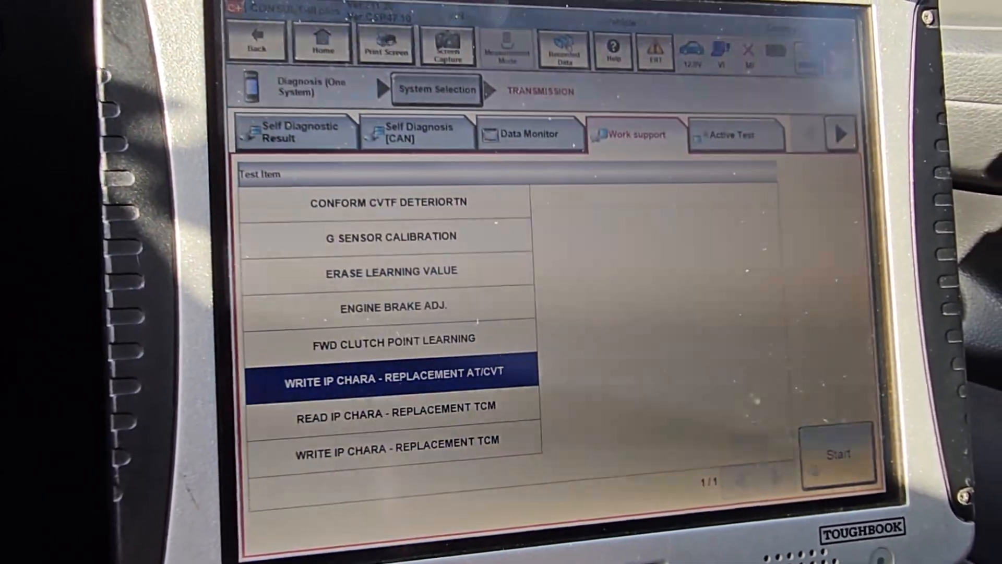
{"action": "left_click", "coordinate": [839, 452]}
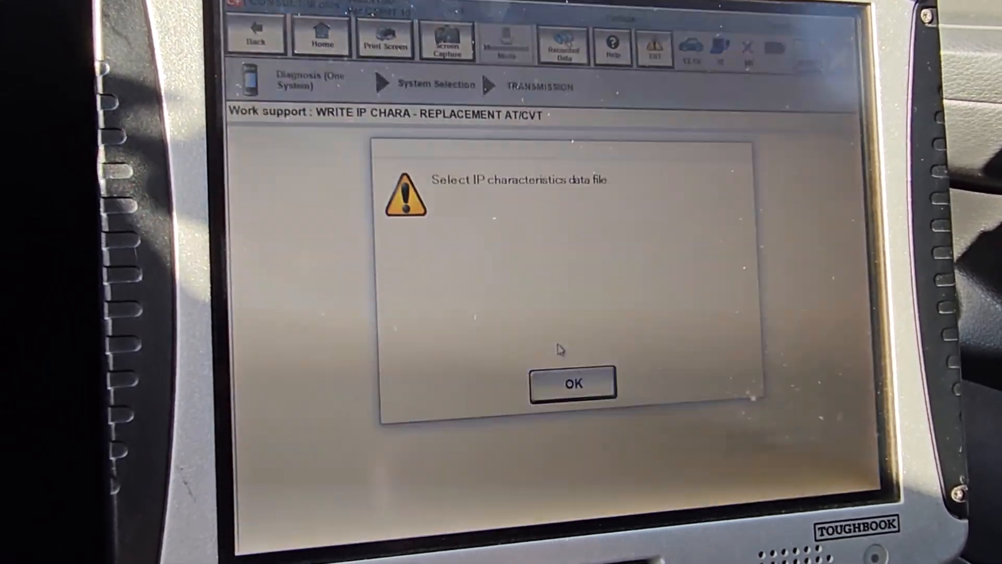
{"action": "left_click", "coordinate": [572, 383]}
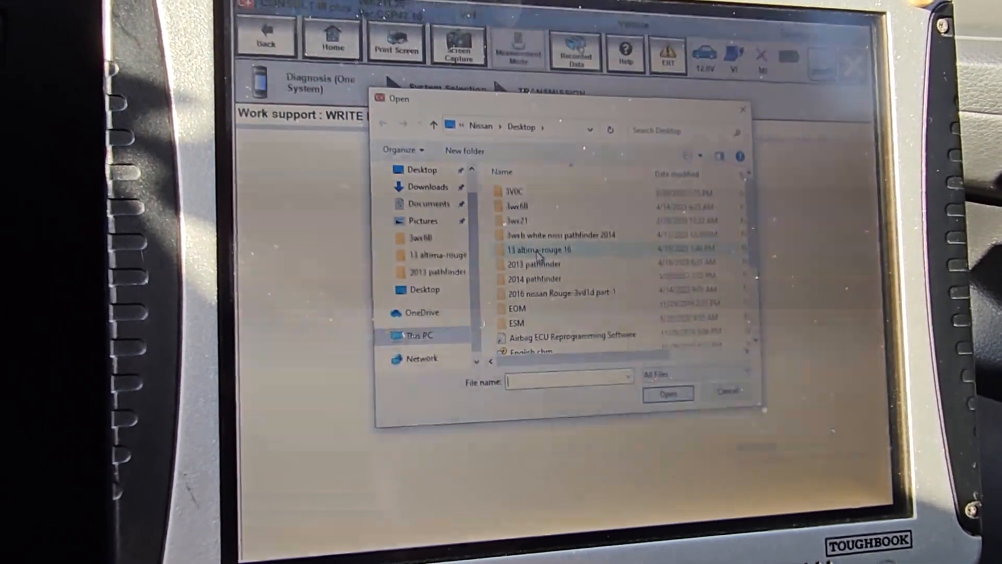
{"action": "double_click", "coordinate": [537, 250]}
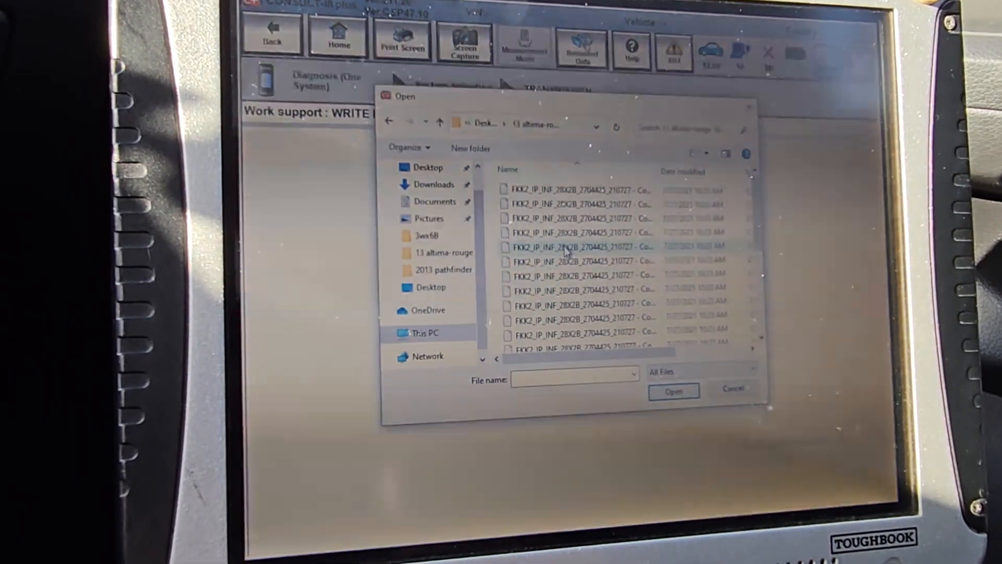
{"action": "left_click", "coordinate": [581, 248]}
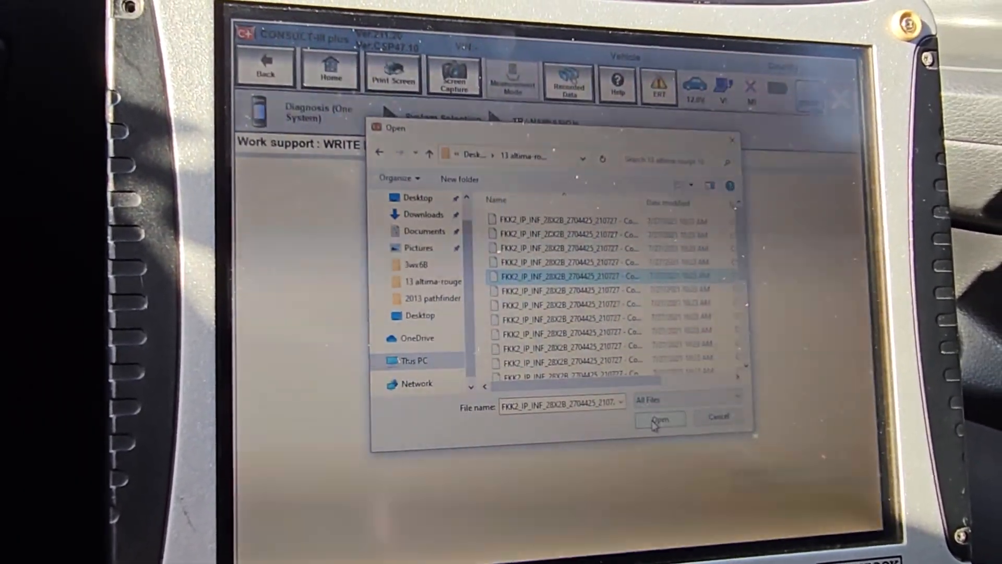
{"action": "left_click", "coordinate": [658, 418]}
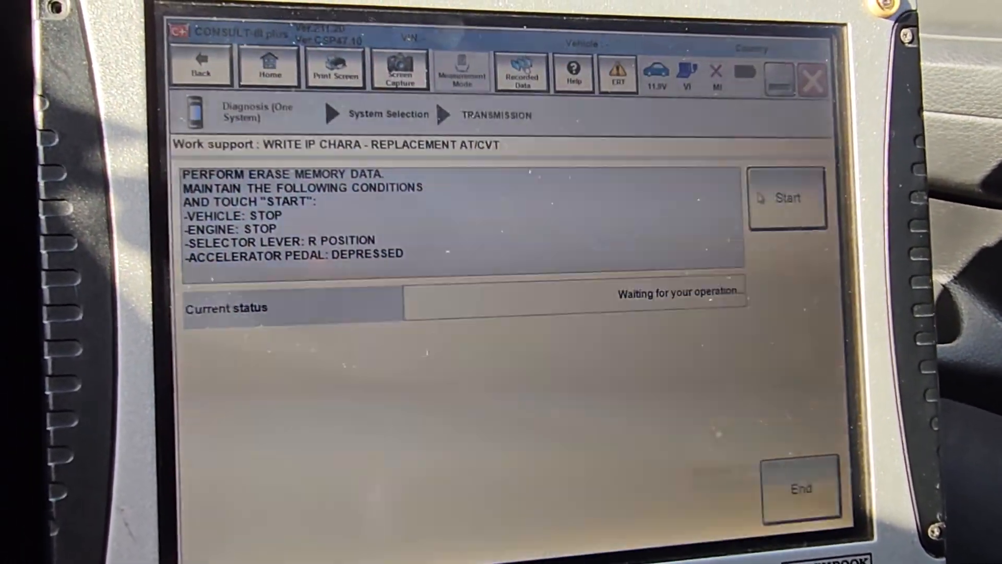
- Erase memory, write the IP characteristics for serial 2704425 into the TCM, and end the procedure
{"action": "left_click", "coordinate": [788, 197]}
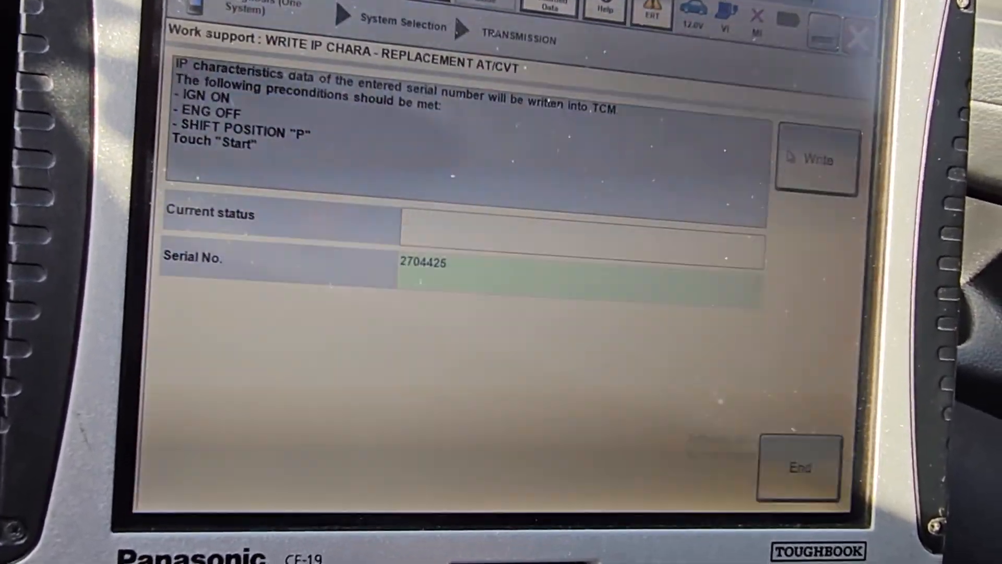
{"action": "left_click", "coordinate": [816, 158]}
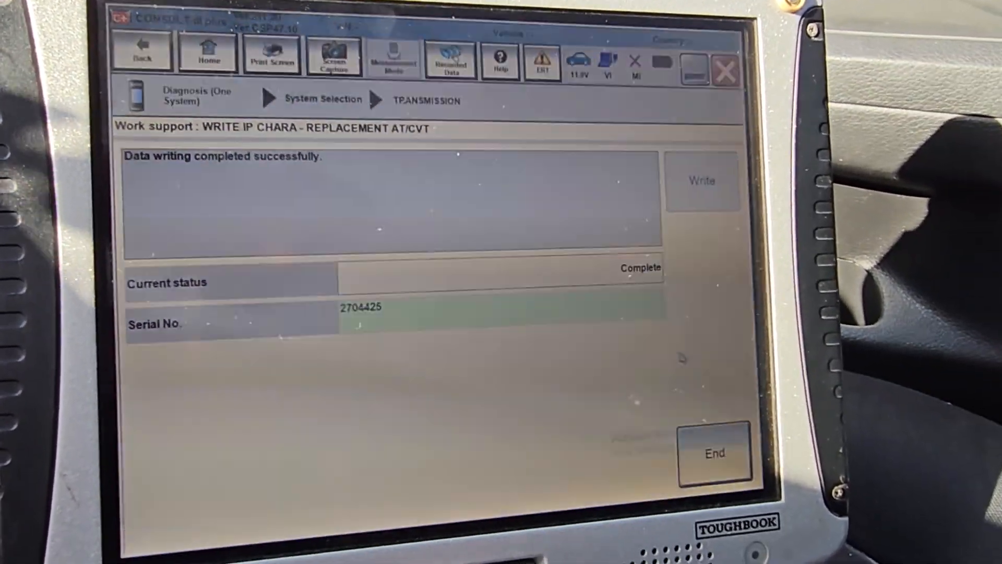
{"action": "left_click", "coordinate": [714, 452]}
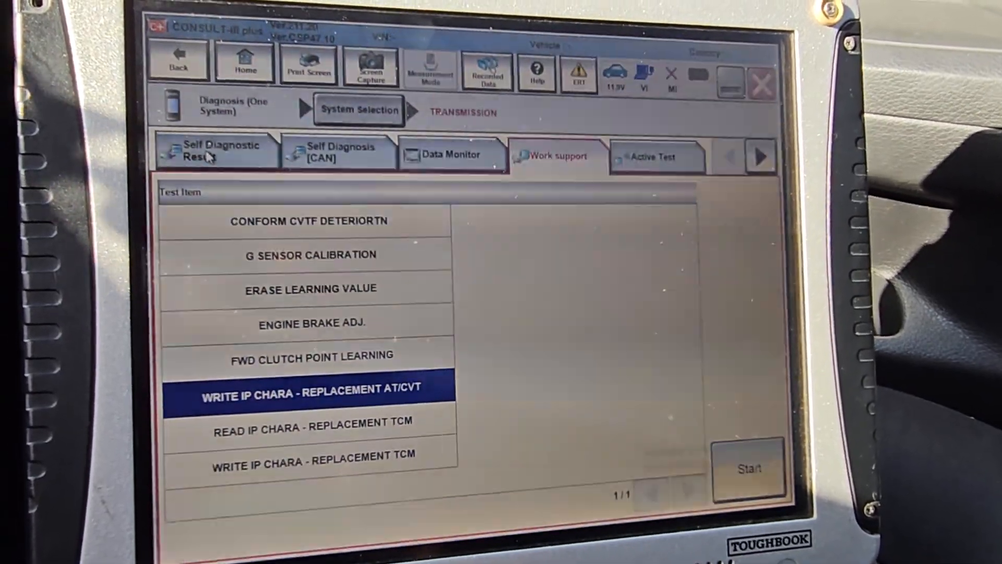
- Erase the stored P17F0 code in Self Diagnostic Result so no DTC is detected
{"action": "left_click", "coordinate": [217, 151]}
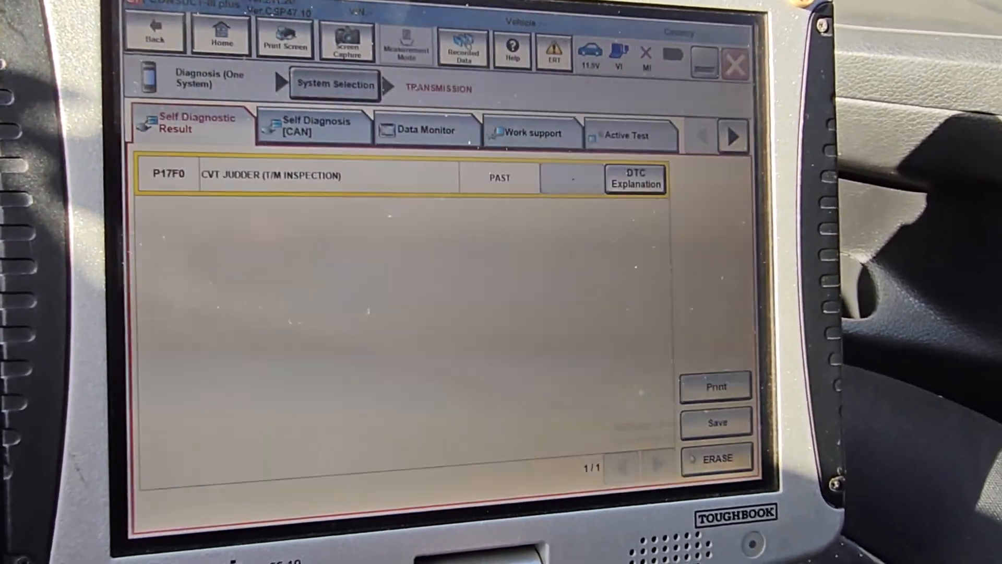
{"action": "left_click", "coordinate": [717, 457]}
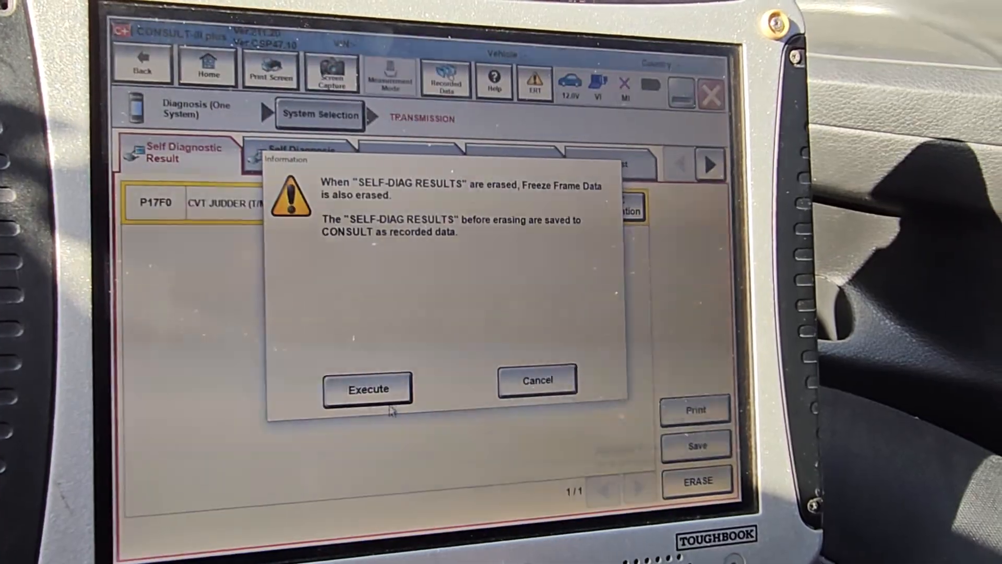
{"action": "left_click", "coordinate": [367, 388]}
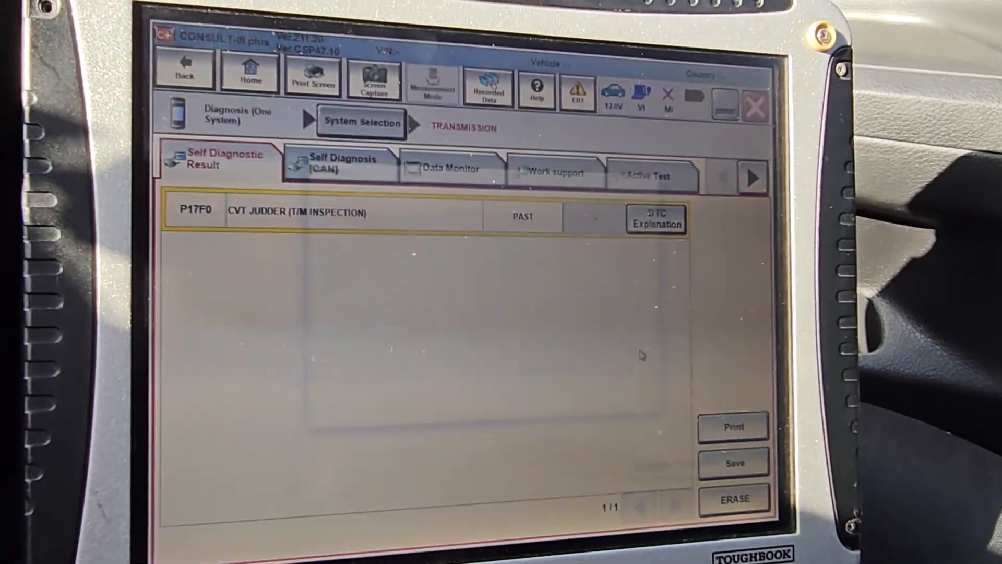
{"action": "left_click", "coordinate": [733, 499]}
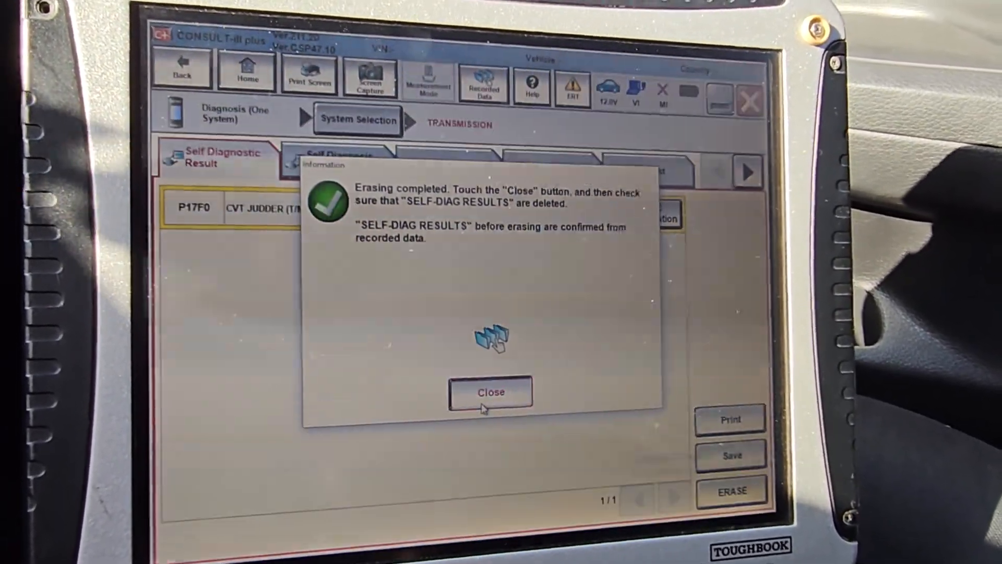
{"action": "left_click", "coordinate": [491, 392]}
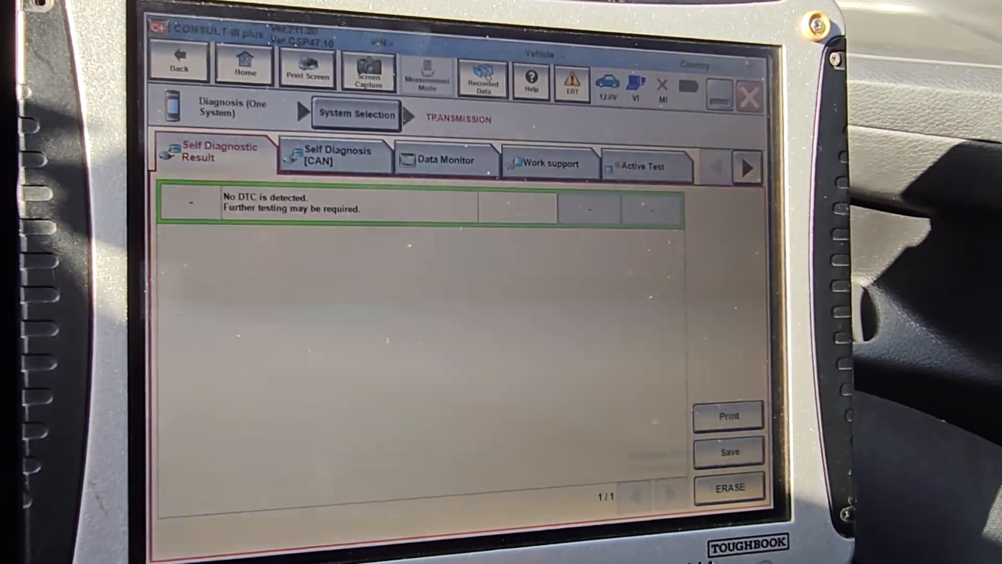
- Quit CONSULT-III plus, confirming the exit to the Windows desktop
{"action": "left_click", "coordinate": [753, 85]}
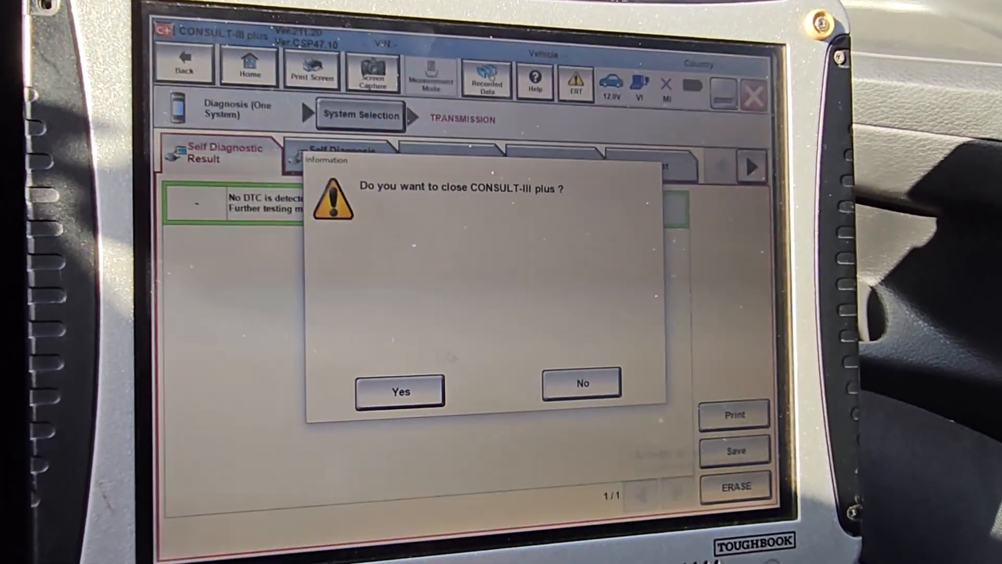
{"action": "left_click", "coordinate": [400, 391]}
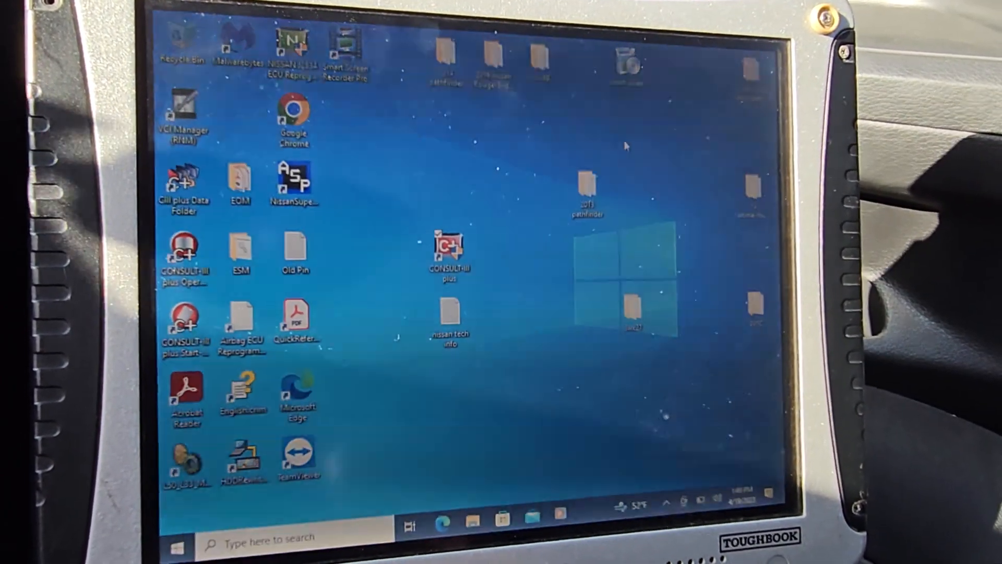